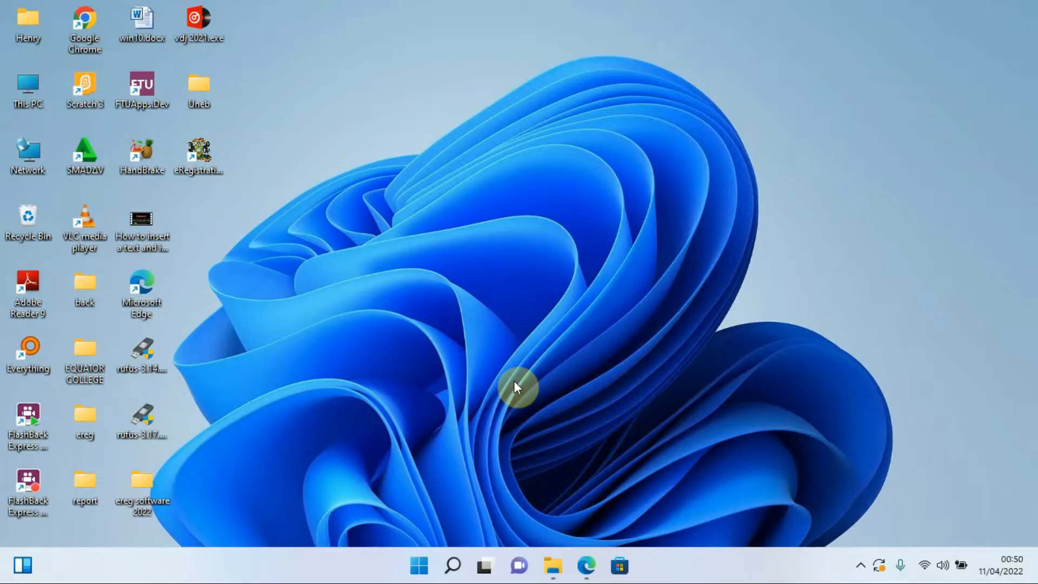
pyautogui.moveTo(222, 156)
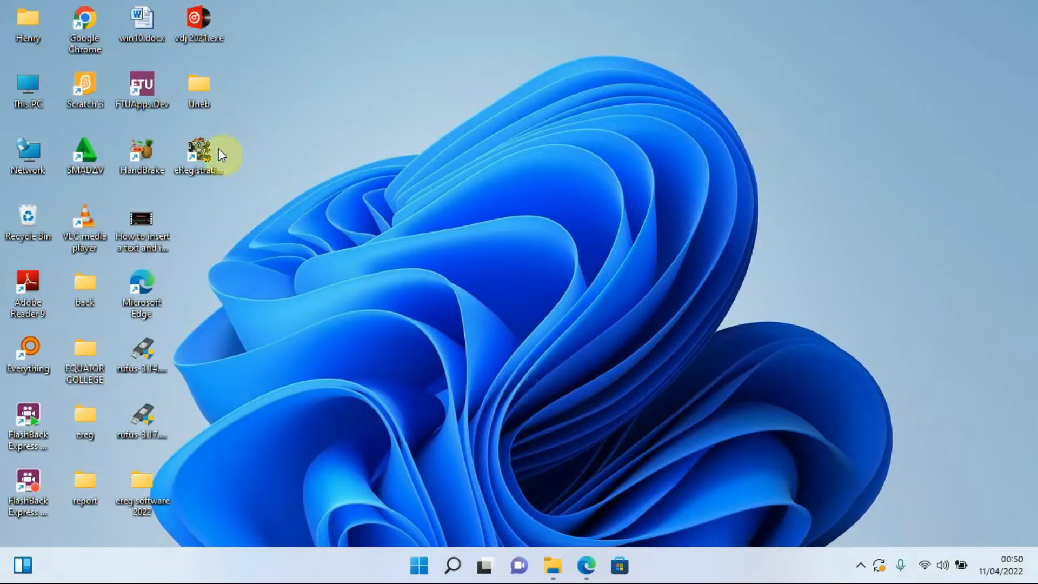
pyautogui.moveTo(315, 98)
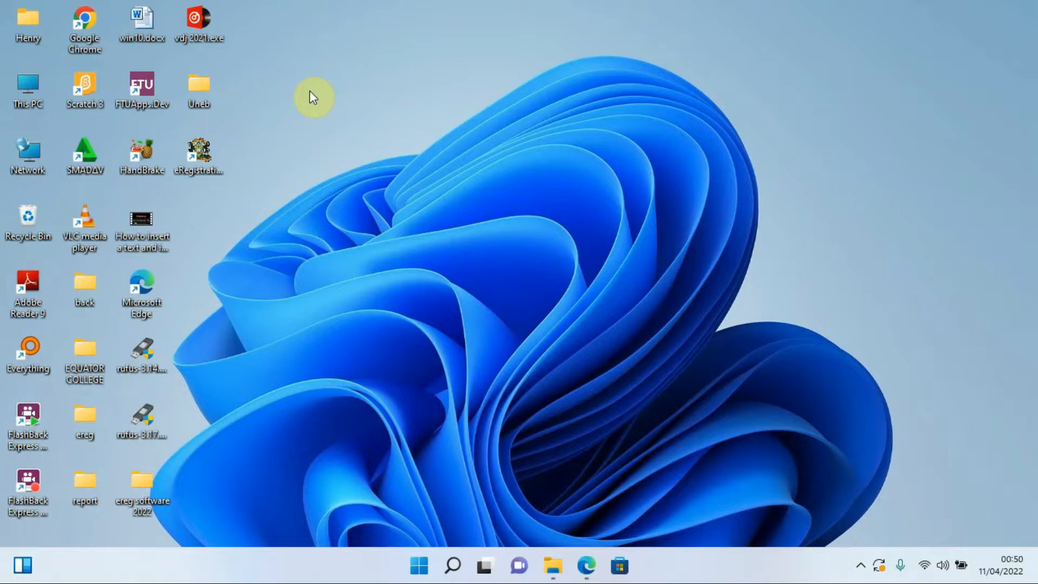
pyautogui.moveTo(936, 564)
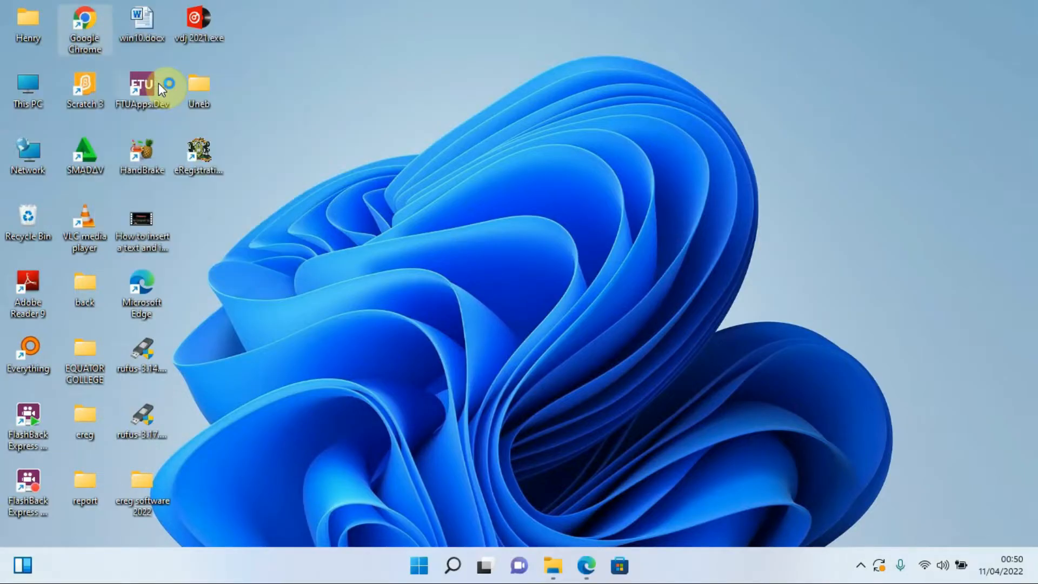
# Launch Chrome, search for 'ereg', and open the 'UNEB eReg | Login' result
pyautogui.doubleClick(85, 29)
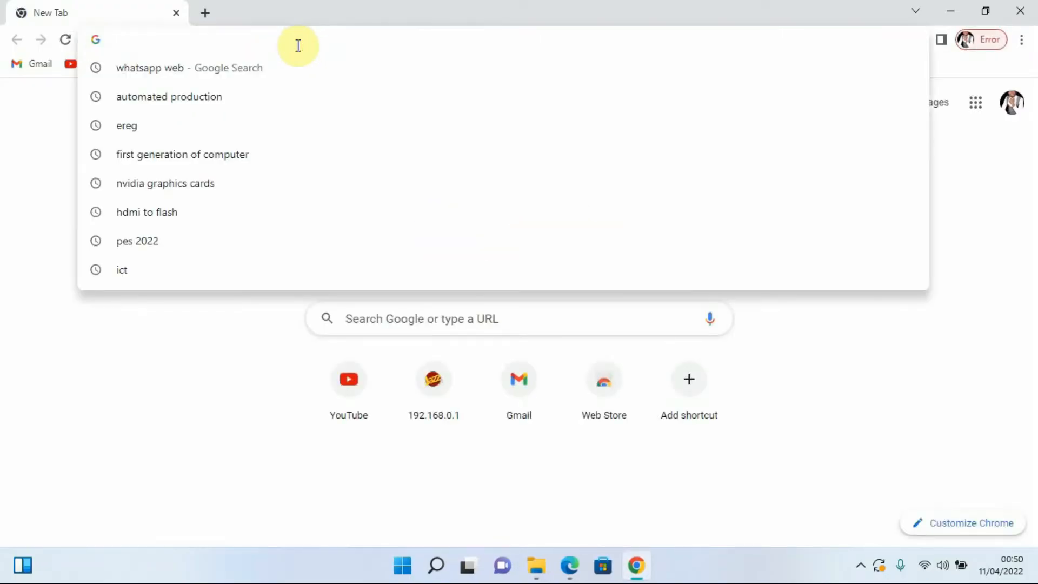
pyautogui.click(126, 126)
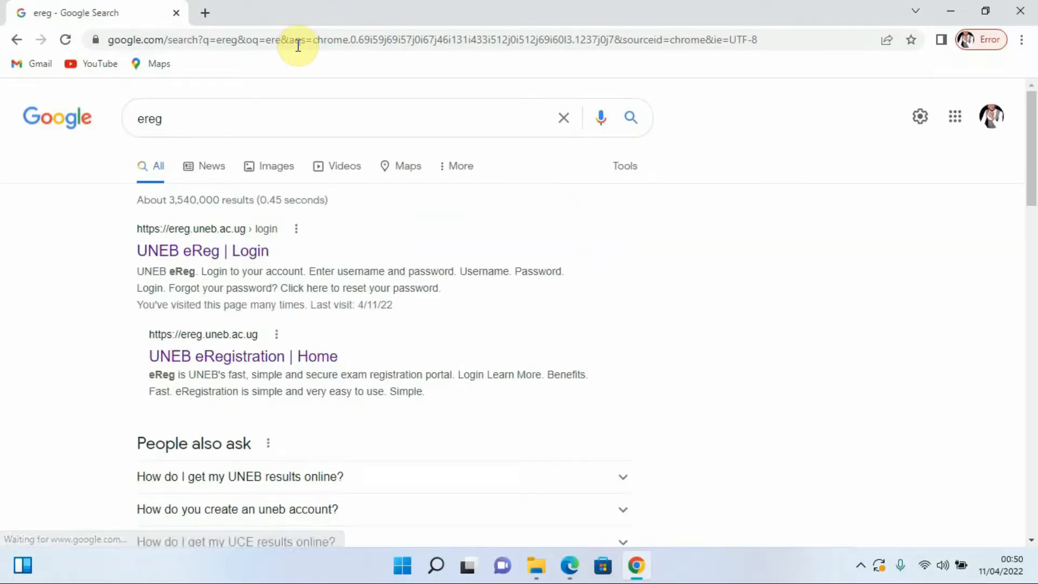
pyautogui.moveTo(254, 270)
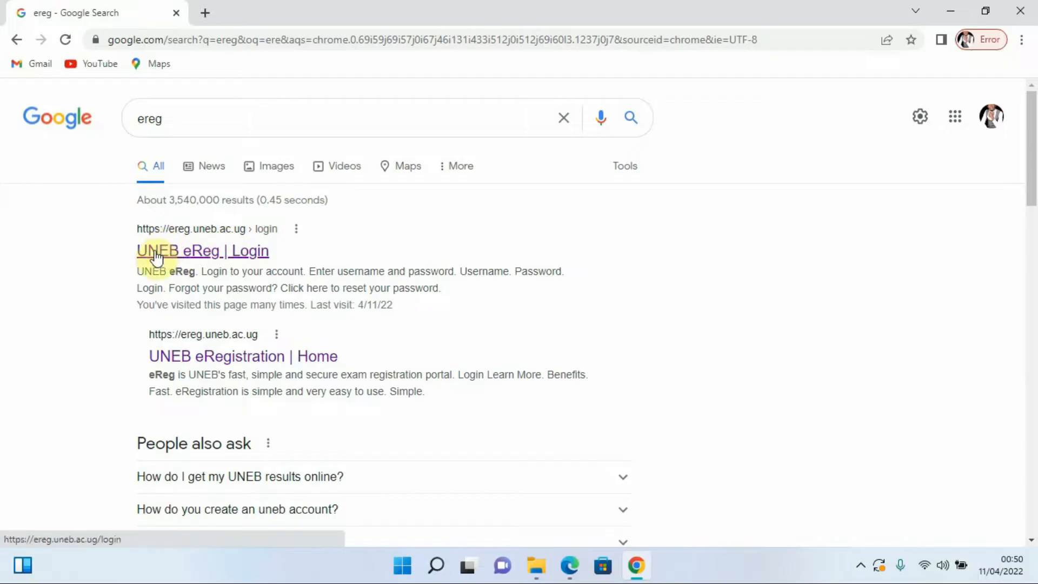
pyautogui.click(202, 250)
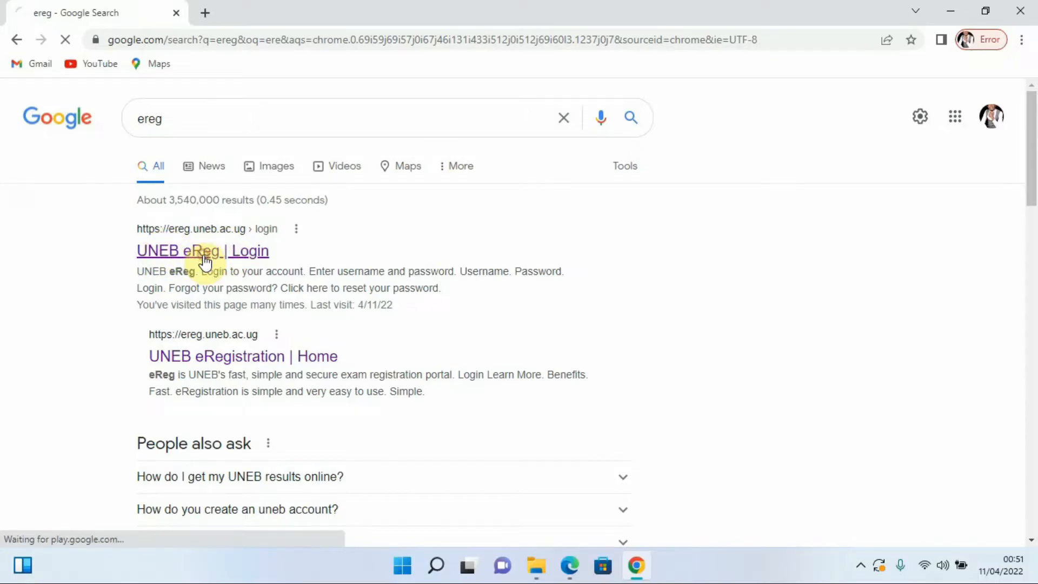
pyautogui.click(203, 250)
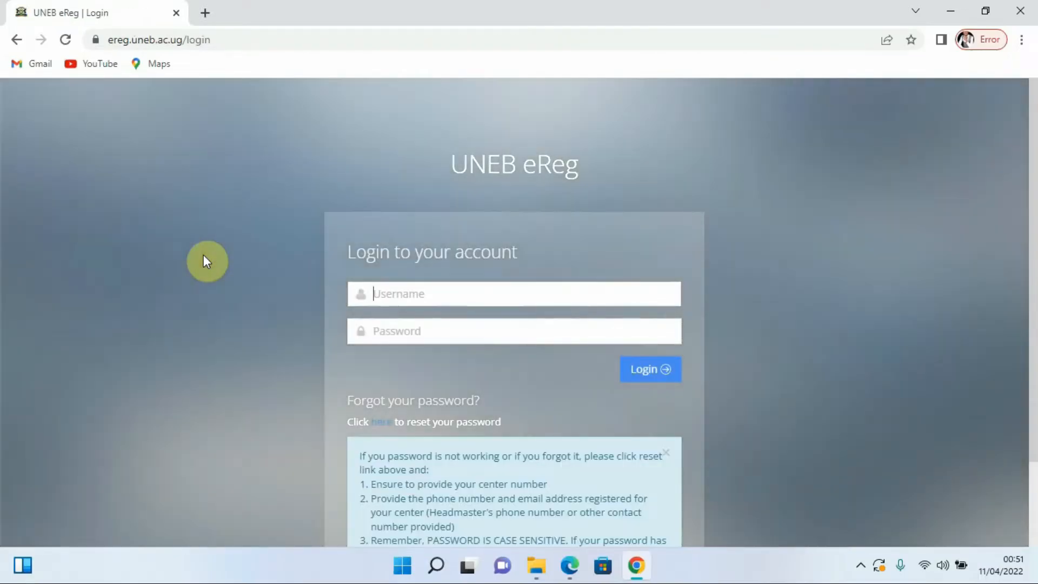
pyautogui.click(407, 294)
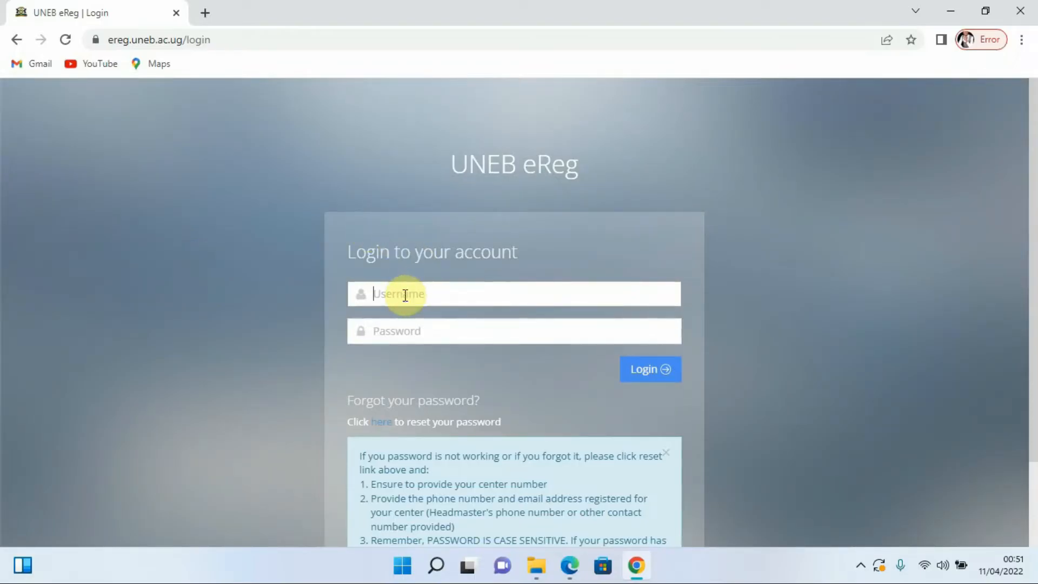
pyautogui.write('u1405')
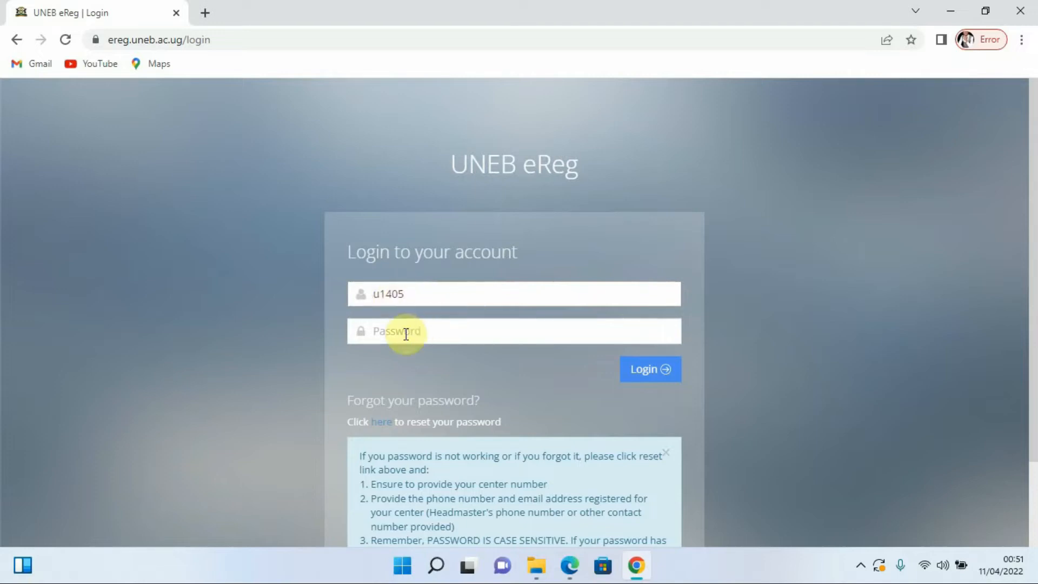
pyautogui.write('••')
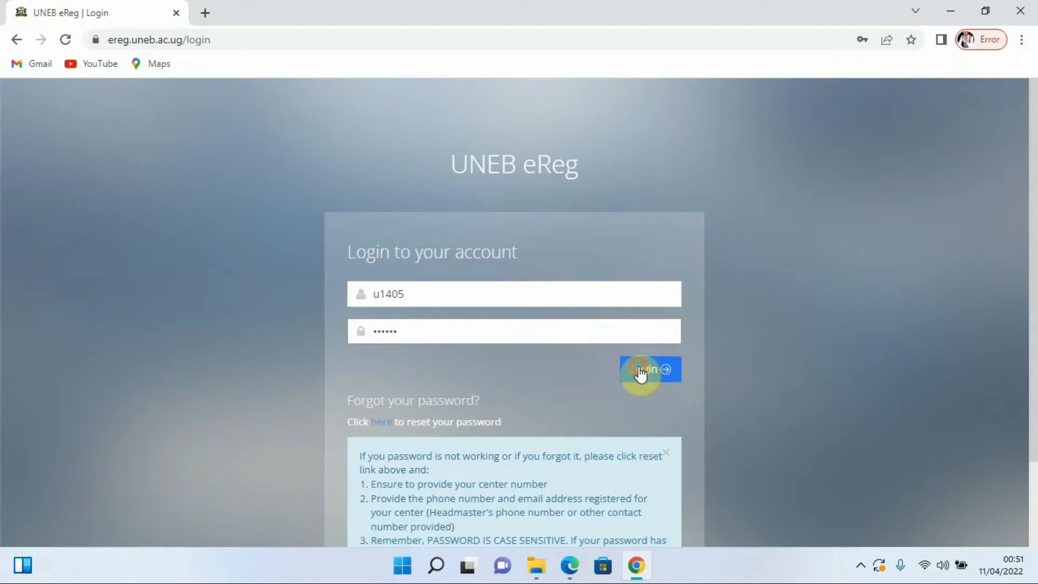
pyautogui.click(648, 368)
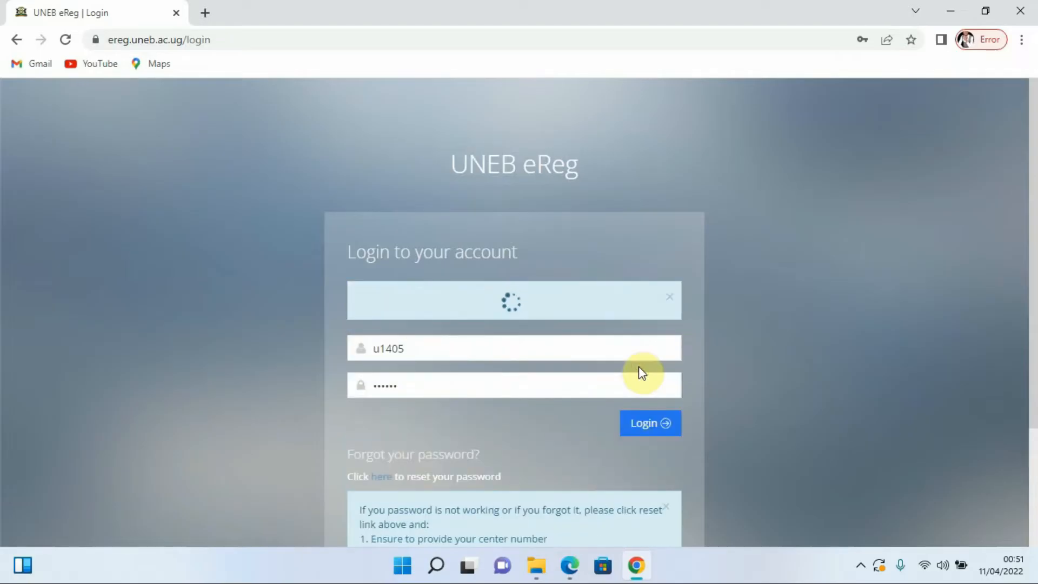
pyautogui.click(649, 423)
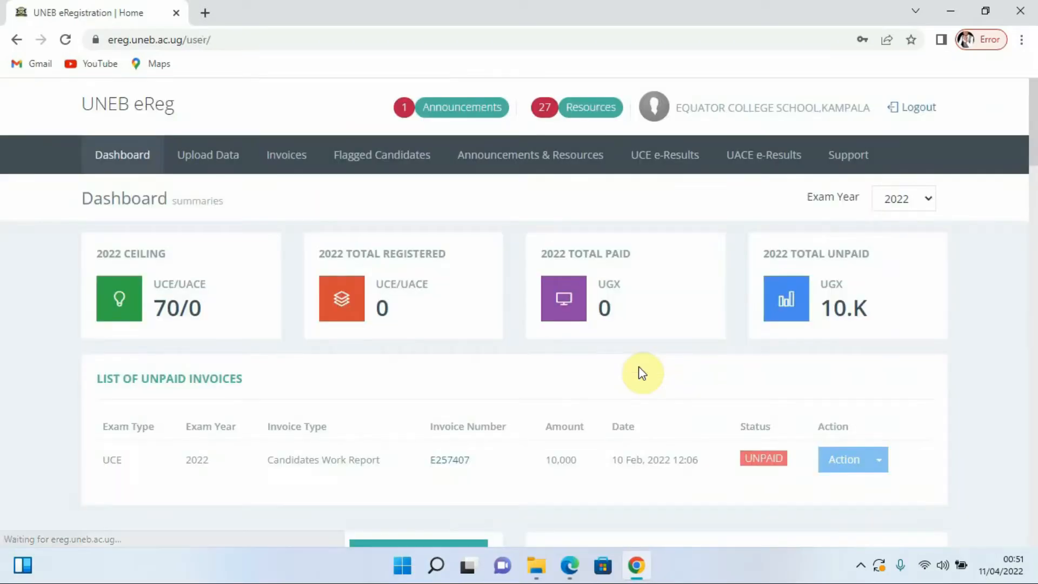
pyautogui.moveTo(978, 224)
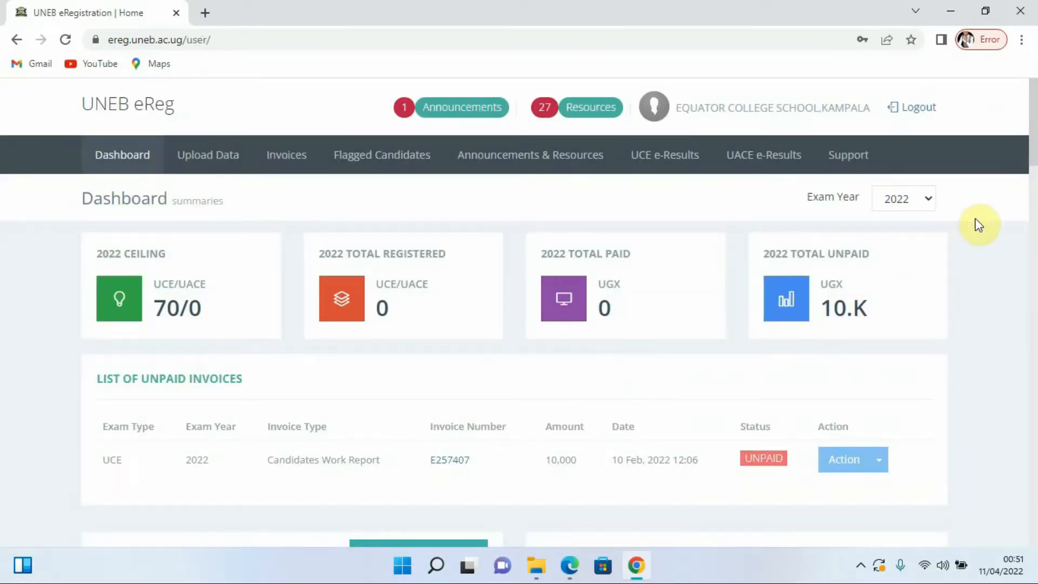
# Scroll down to the Download Results panel and show the Result Type options
pyautogui.scroll(-3)
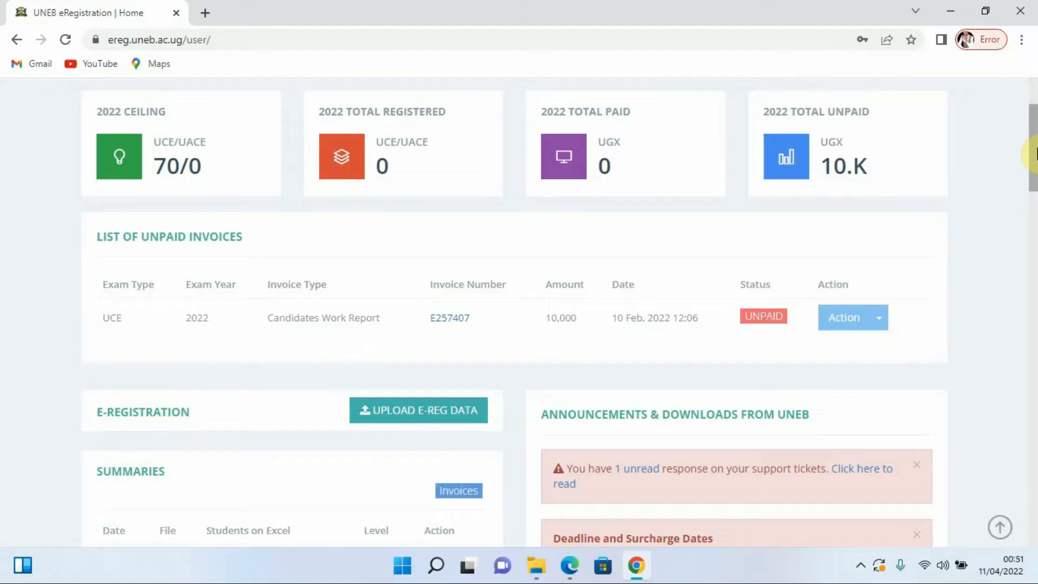
pyautogui.scroll(-3)
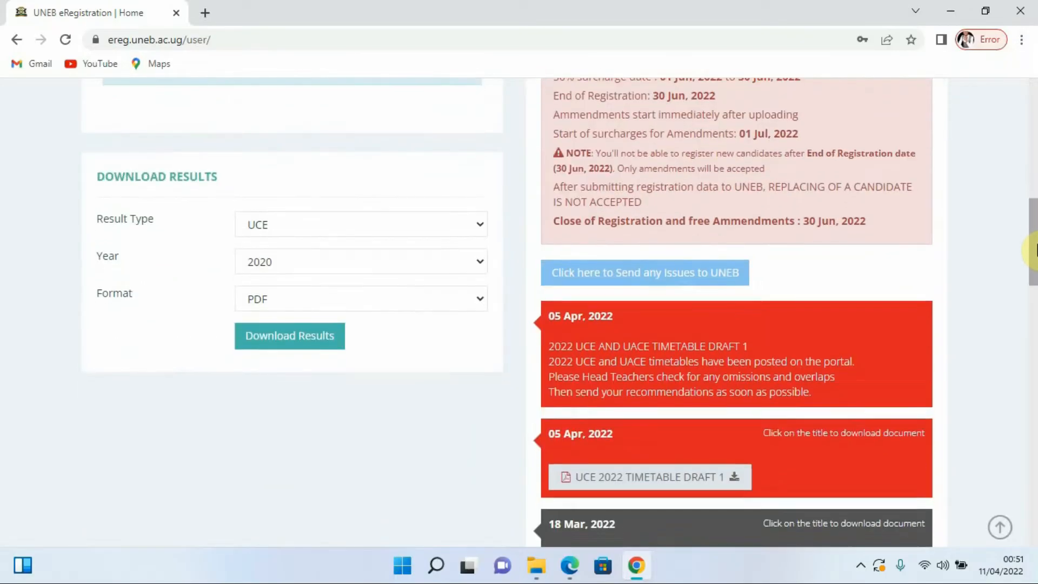
pyautogui.scroll(-3)
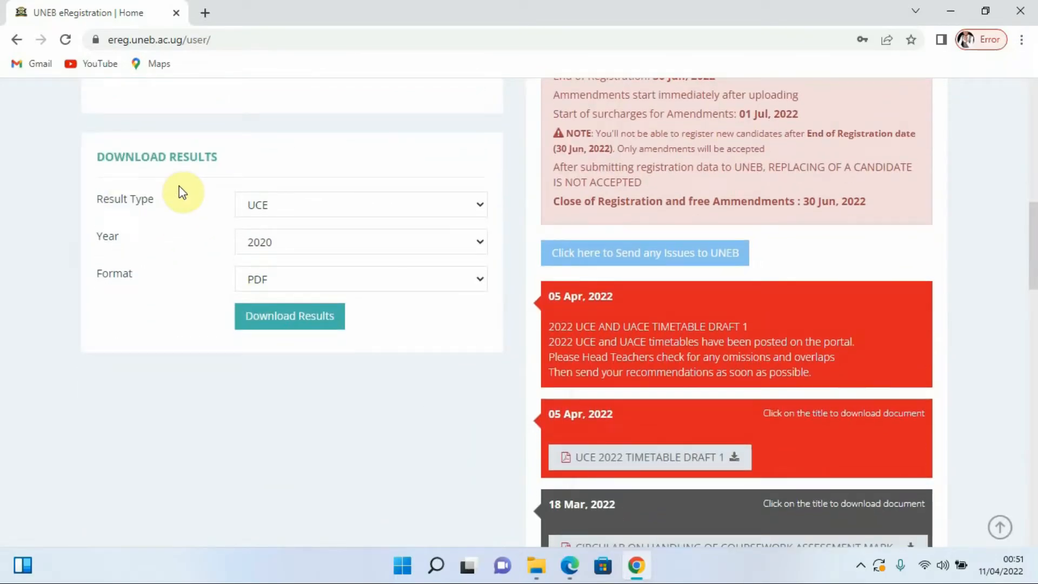
pyautogui.moveTo(475, 212)
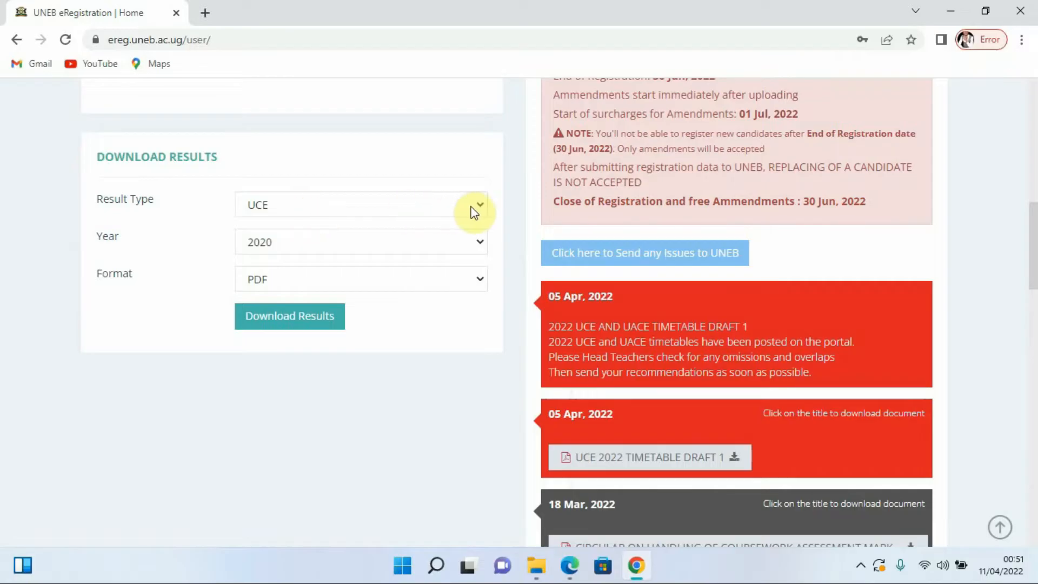
pyautogui.click(479, 204)
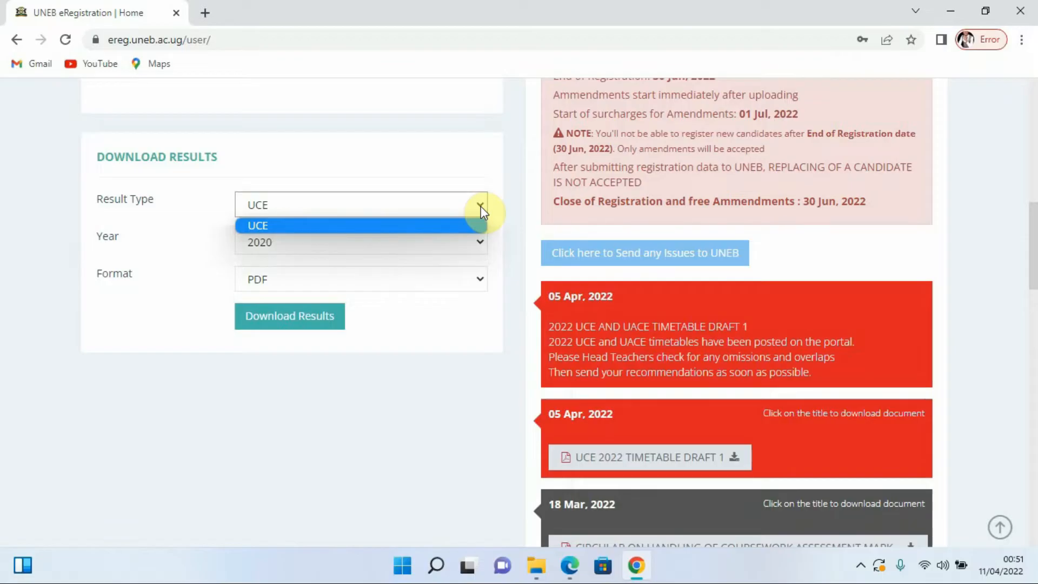
# Choose Result Type UCE, Year 2019 and PDF format, then request the download
pyautogui.click(360, 226)
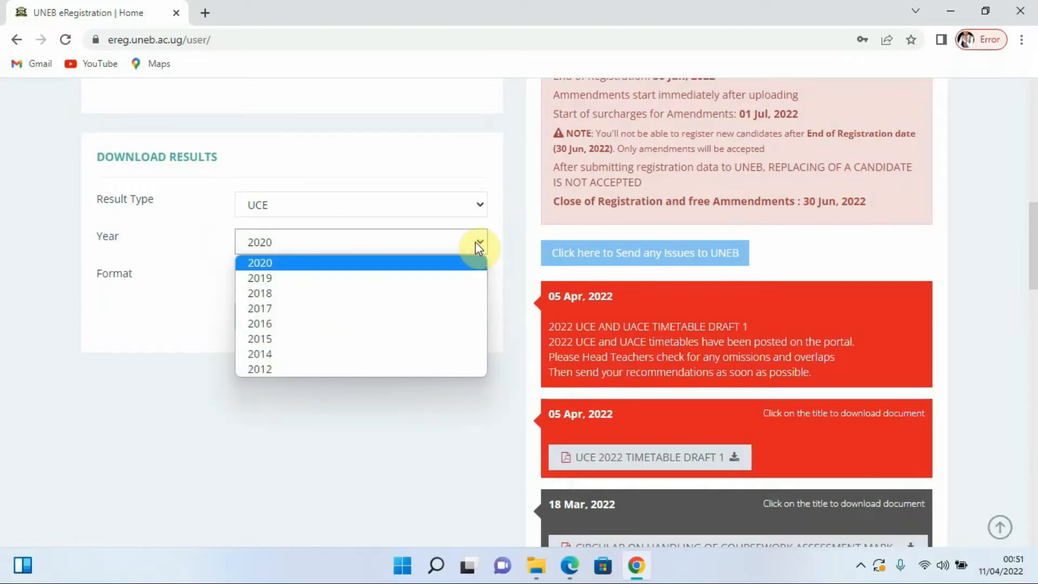
pyautogui.click(259, 277)
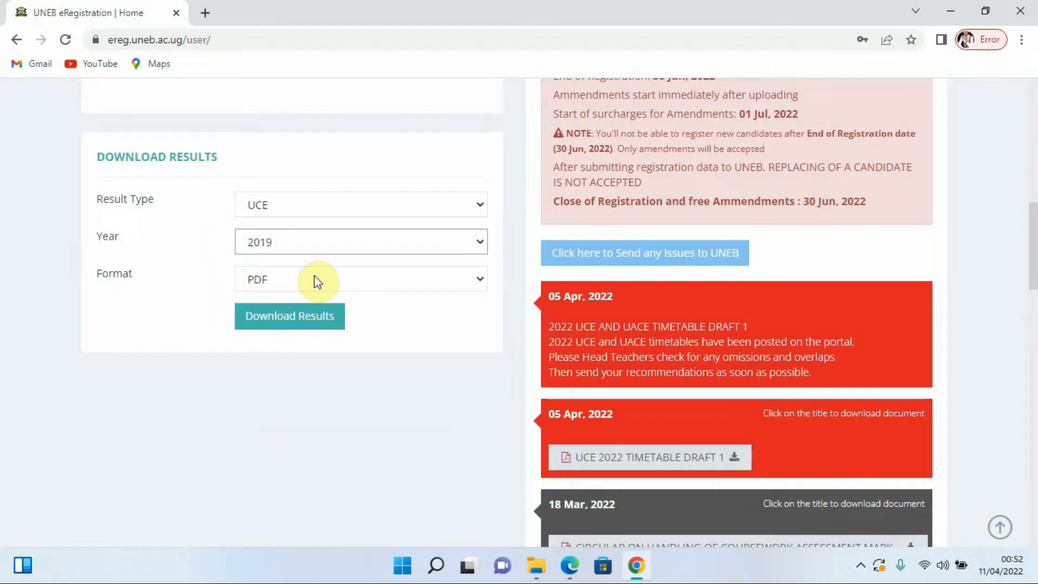
pyautogui.moveTo(369, 261)
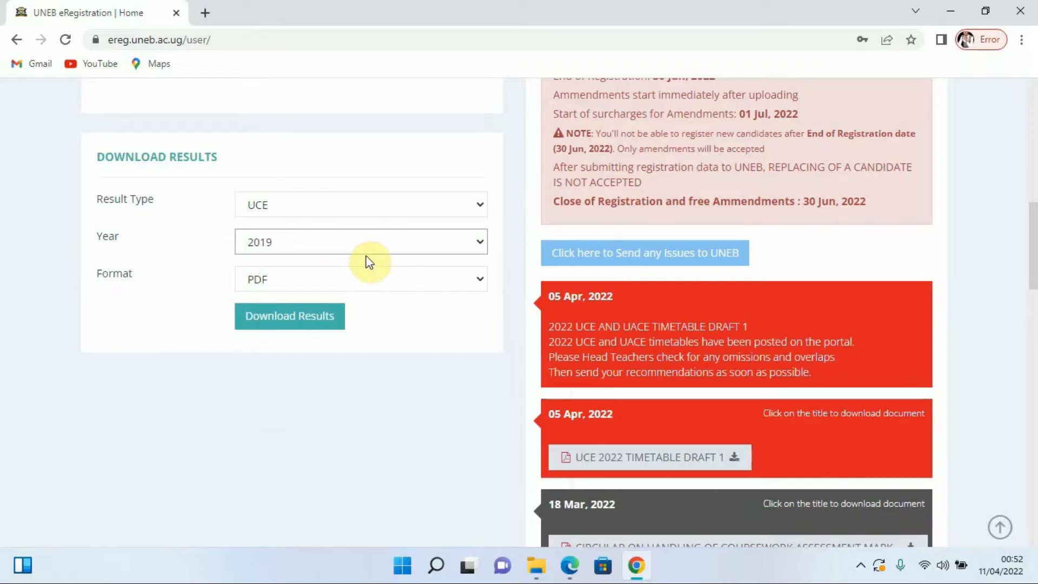
pyautogui.moveTo(432, 250)
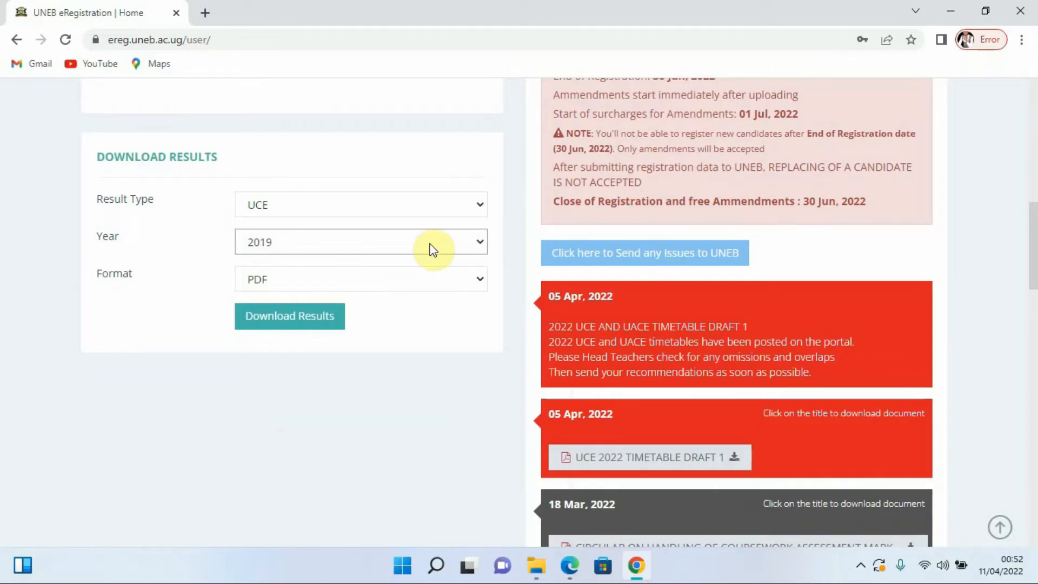
pyautogui.click(359, 241)
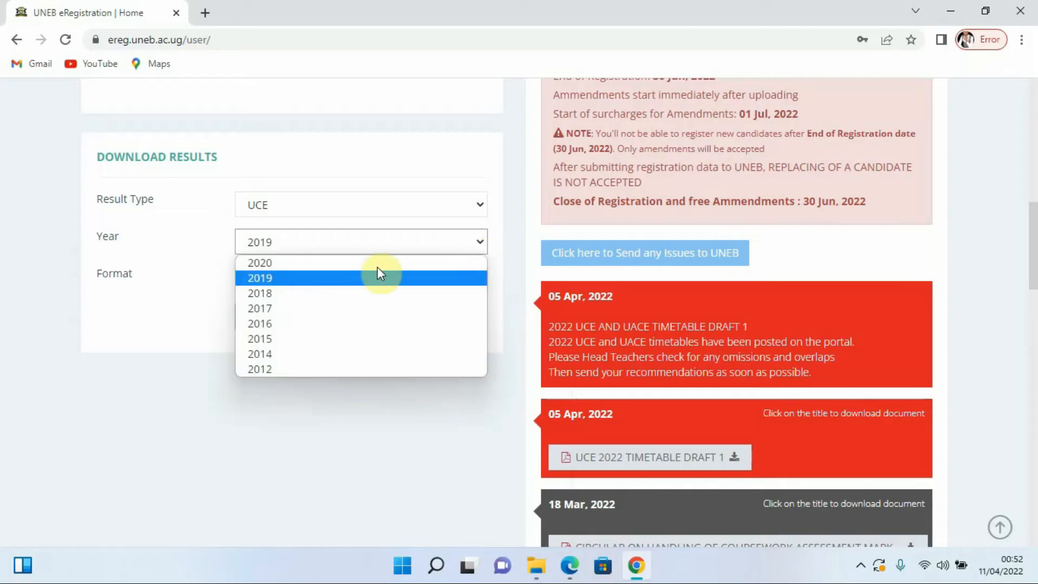
pyautogui.click(259, 278)
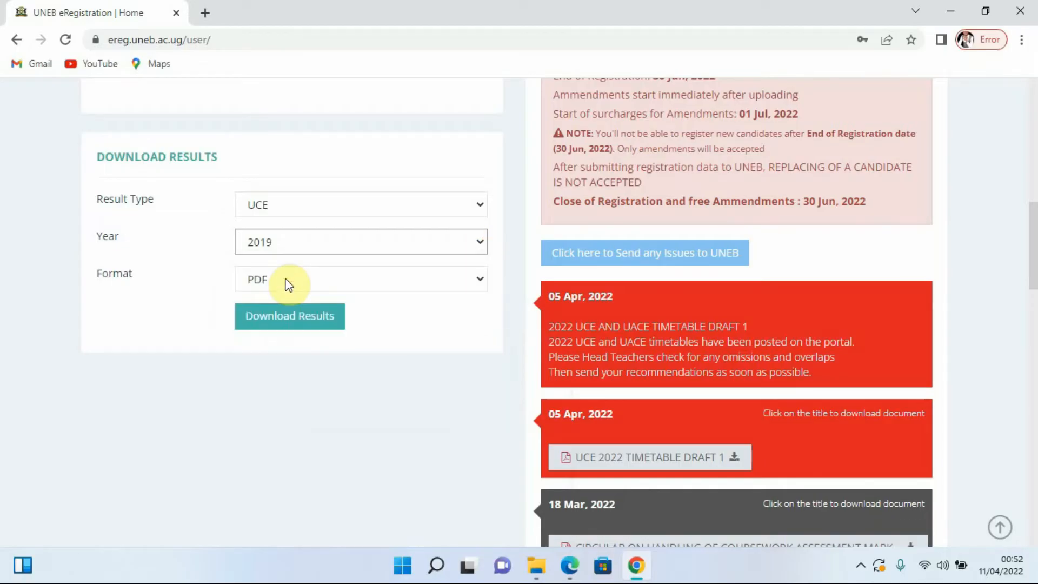
pyautogui.moveTo(320, 274)
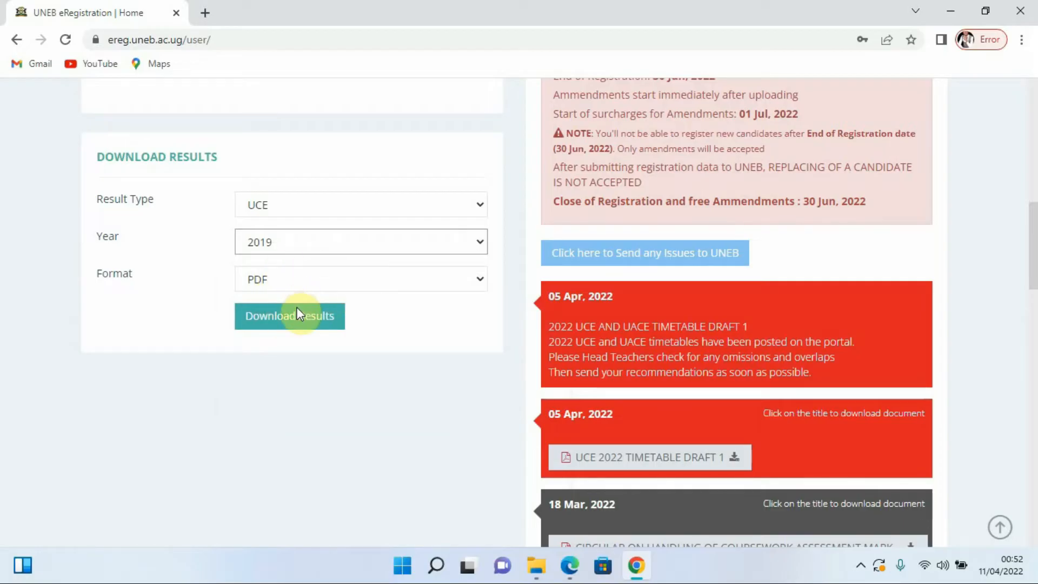
pyautogui.click(289, 315)
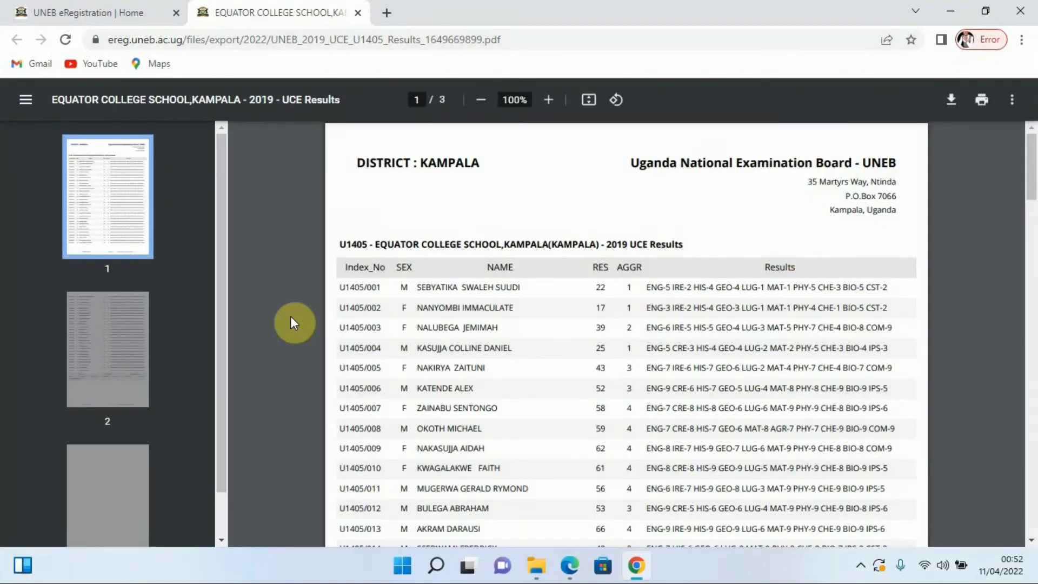
pyautogui.moveTo(731, 257)
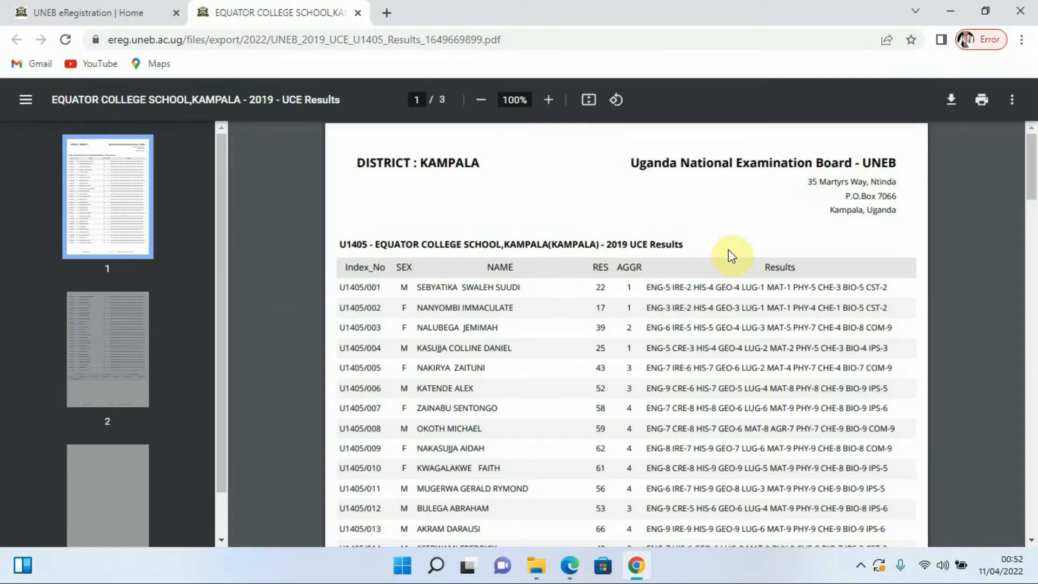
pyautogui.moveTo(884, 293)
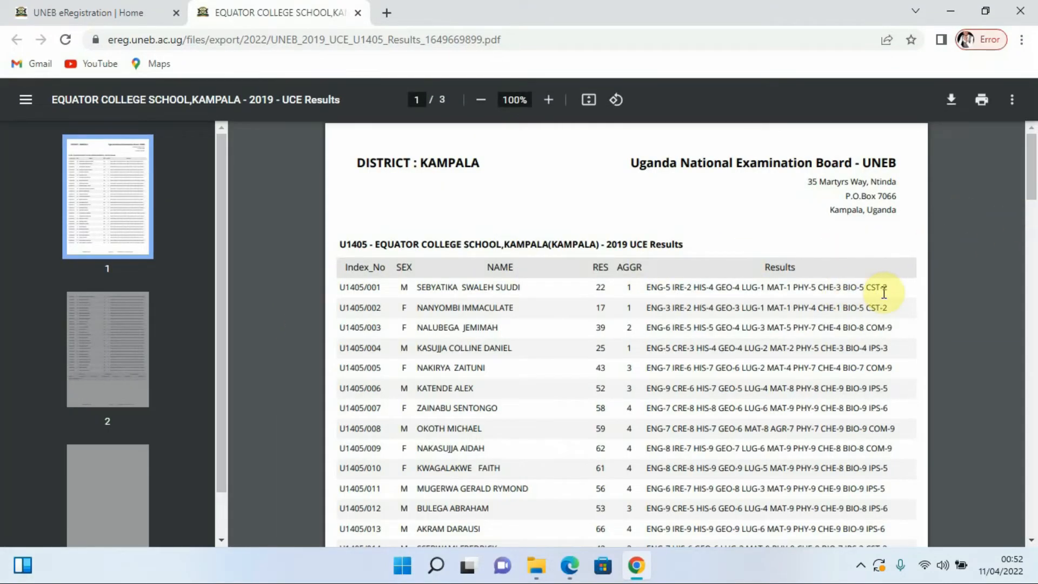
pyautogui.moveTo(877, 290)
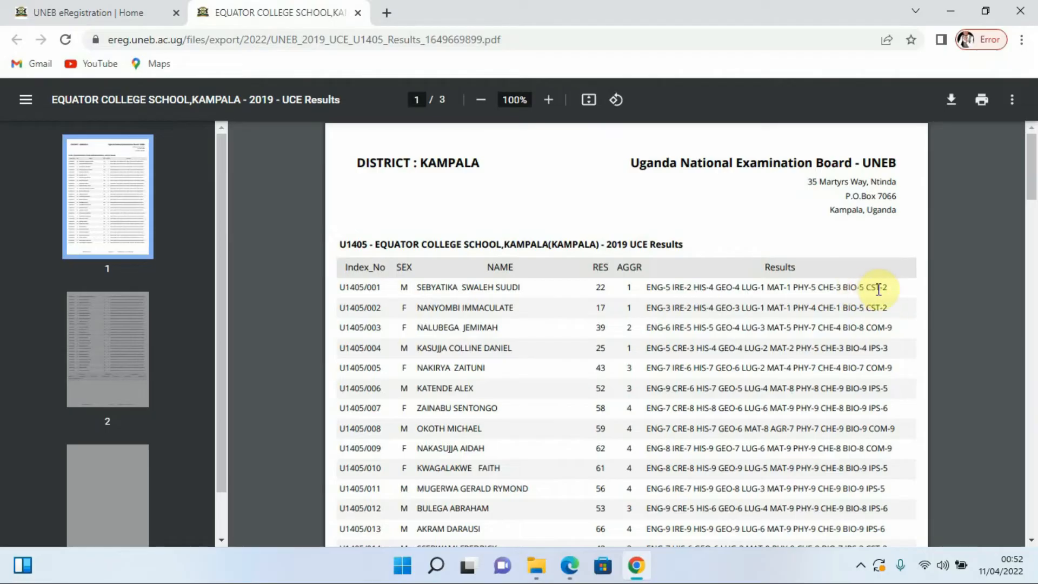
pyautogui.moveTo(886, 319)
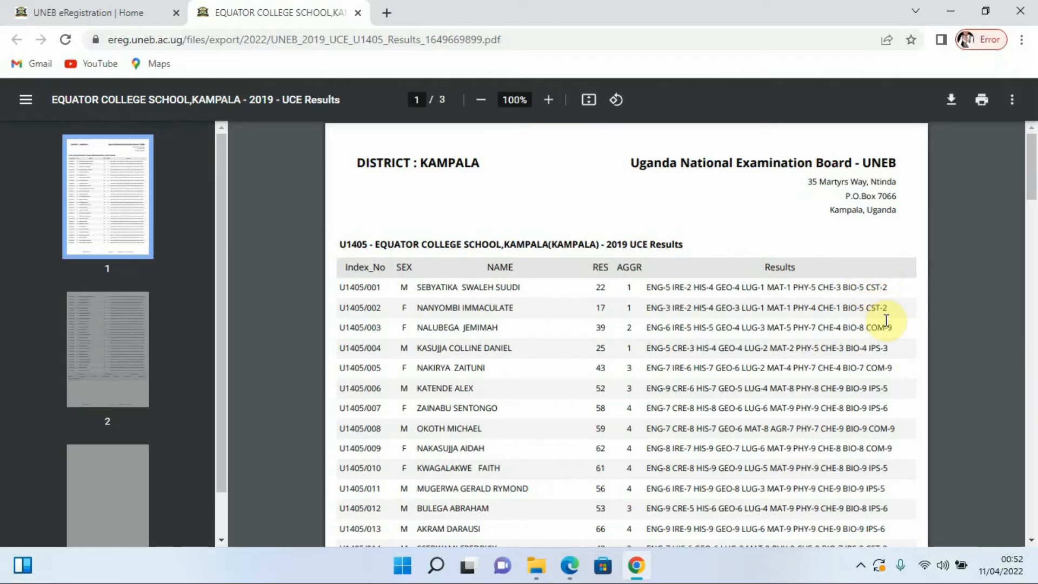
pyautogui.moveTo(686, 356)
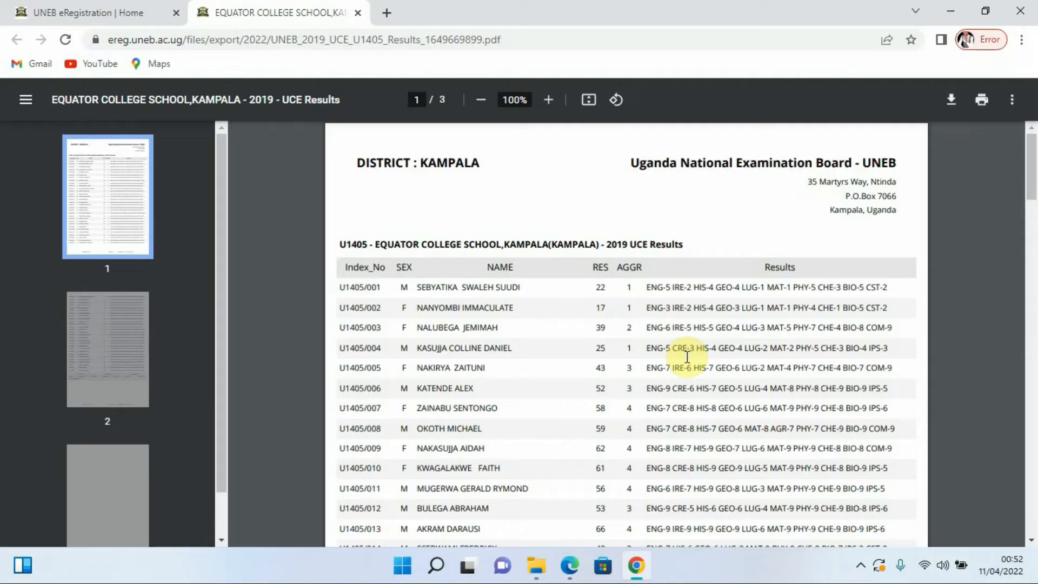
pyautogui.moveTo(1029, 179)
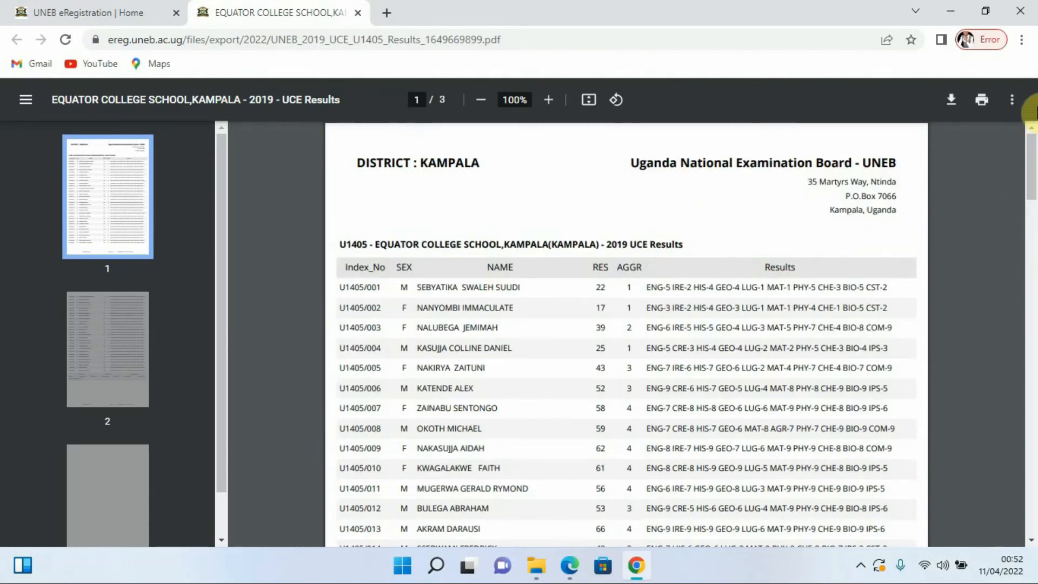
pyautogui.moveTo(926, 119)
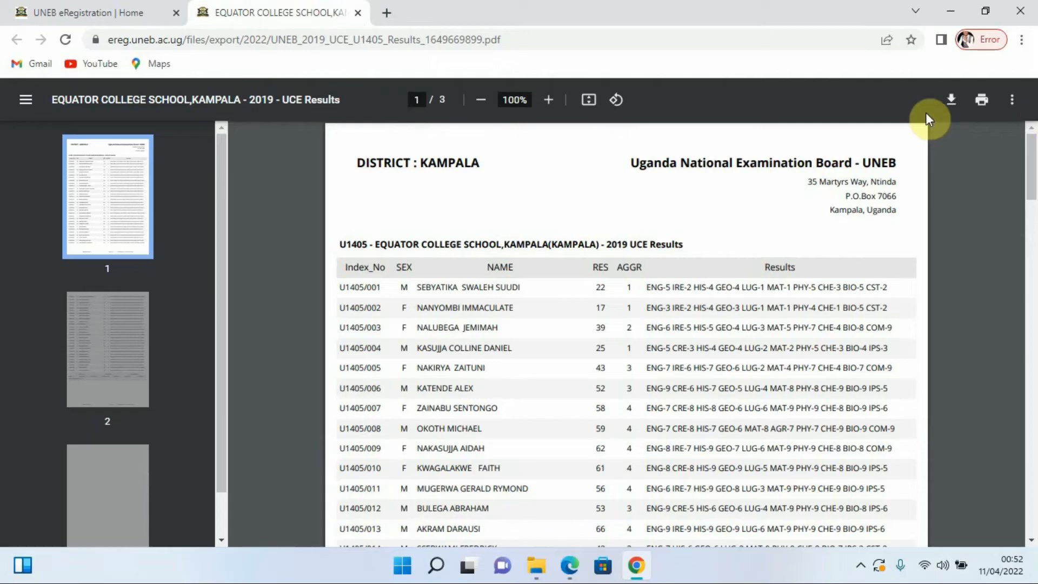
pyautogui.moveTo(951, 99)
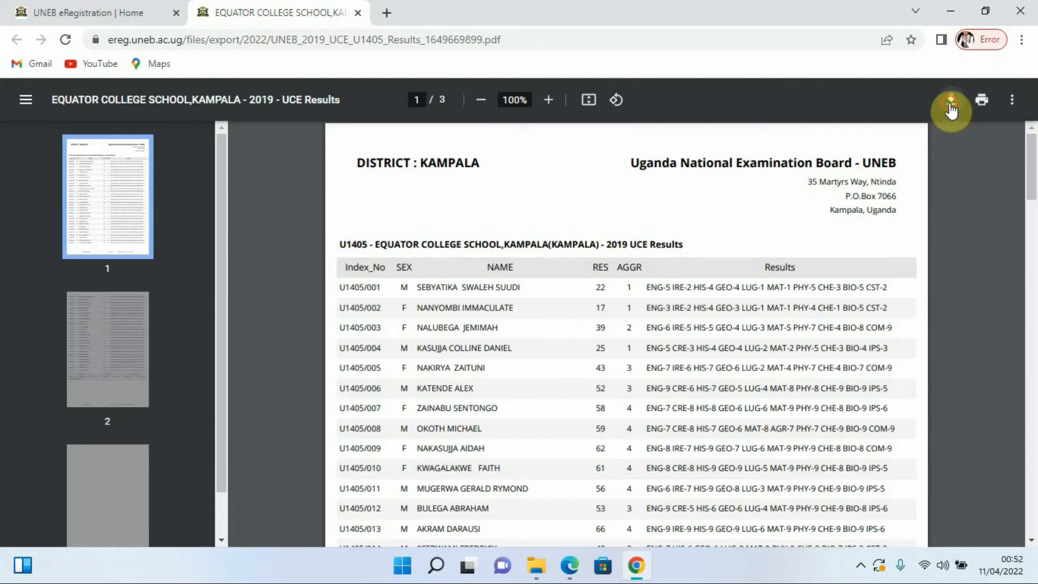
# Save the 2019 UCE results PDF into Desktop > ereg
pyautogui.click(950, 99)
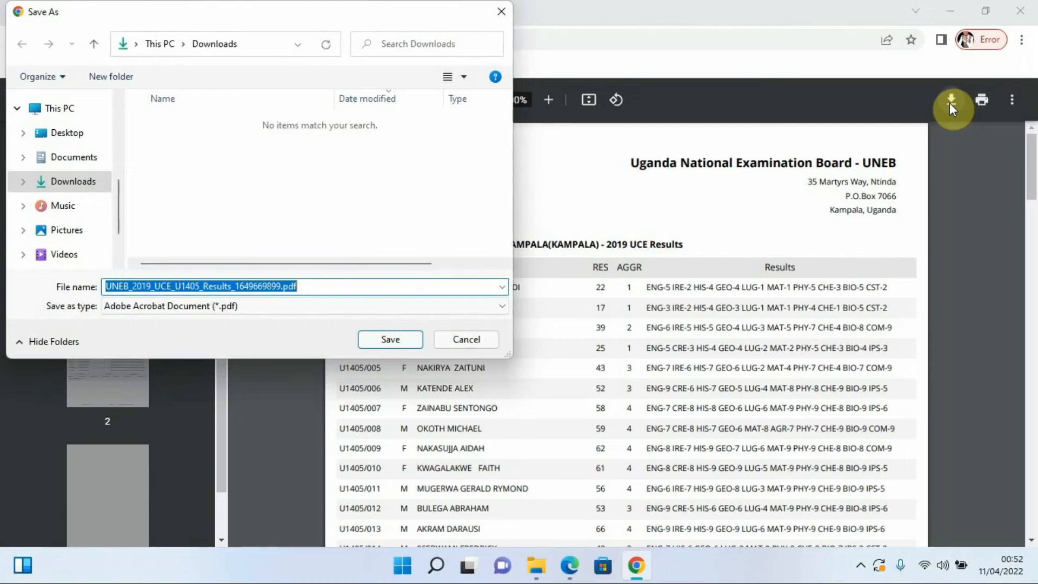
pyautogui.moveTo(529, 115)
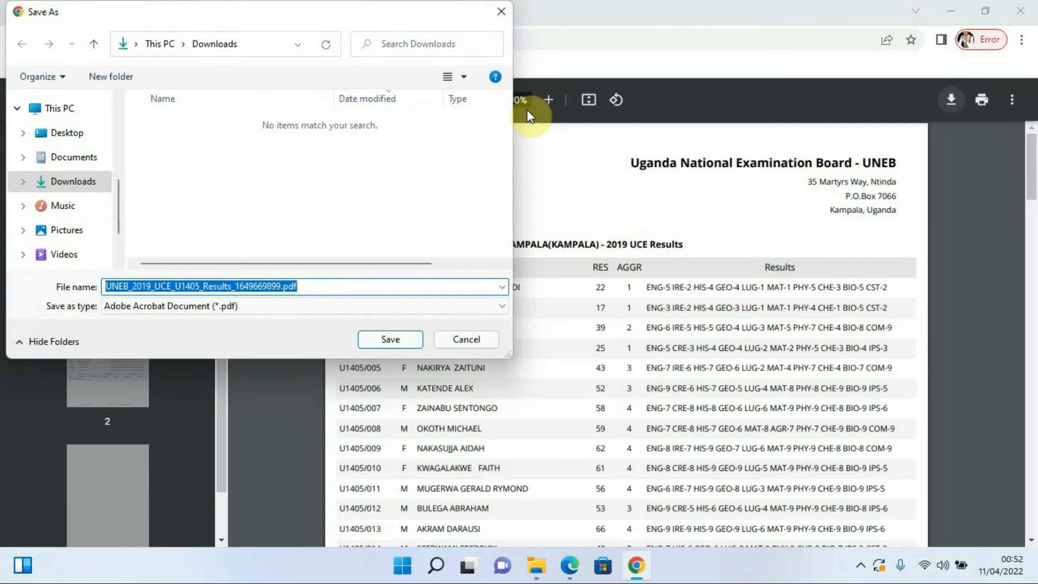
pyautogui.click(66, 132)
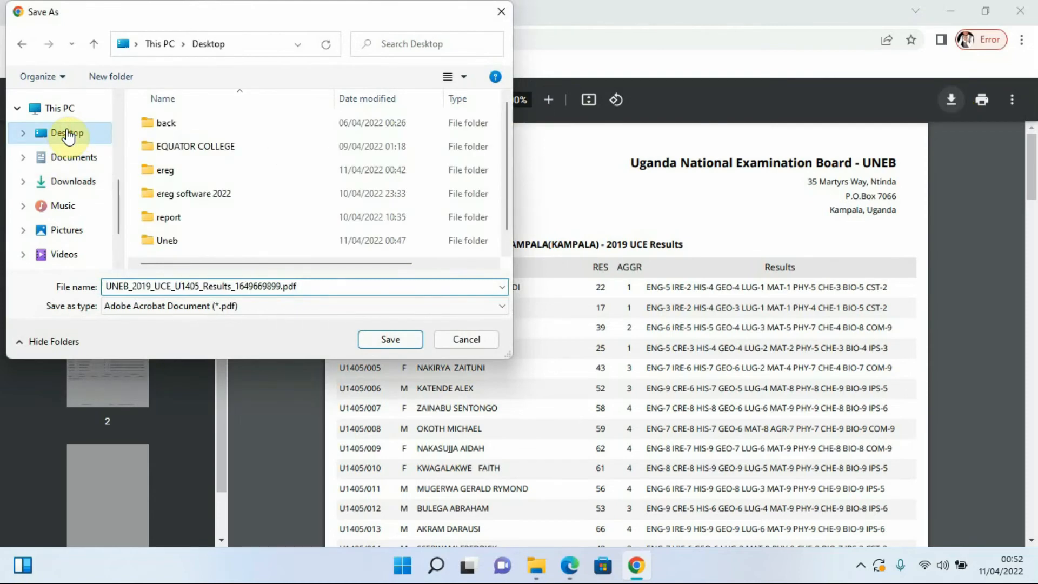
pyautogui.moveTo(165, 174)
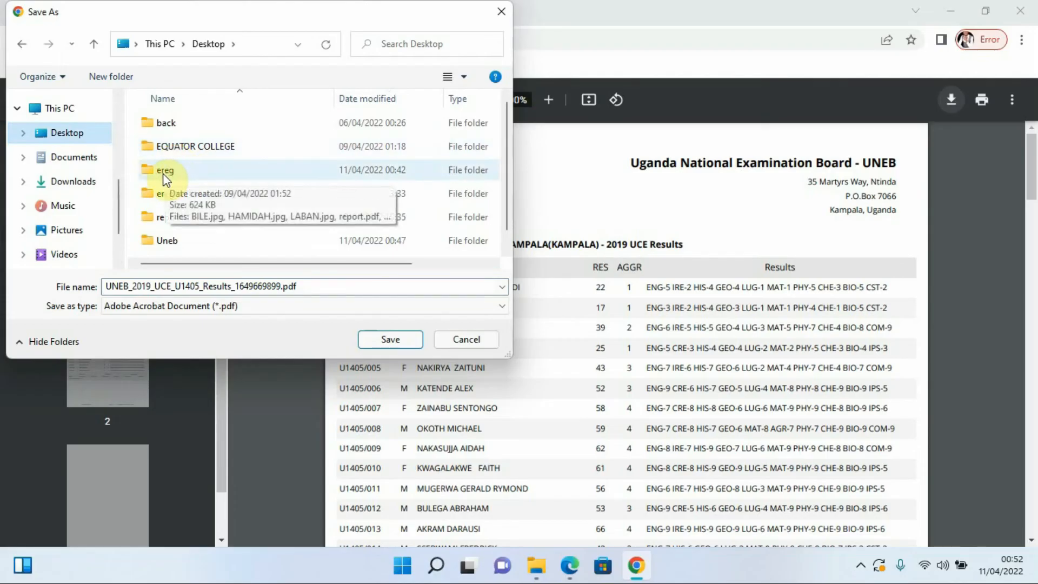
pyautogui.doubleClick(165, 170)
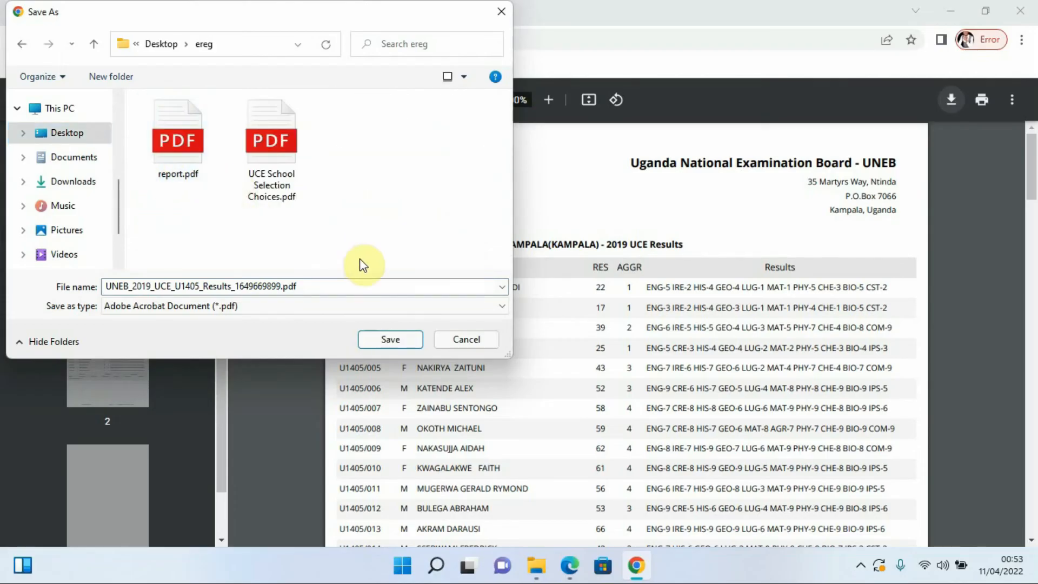
pyautogui.click(389, 339)
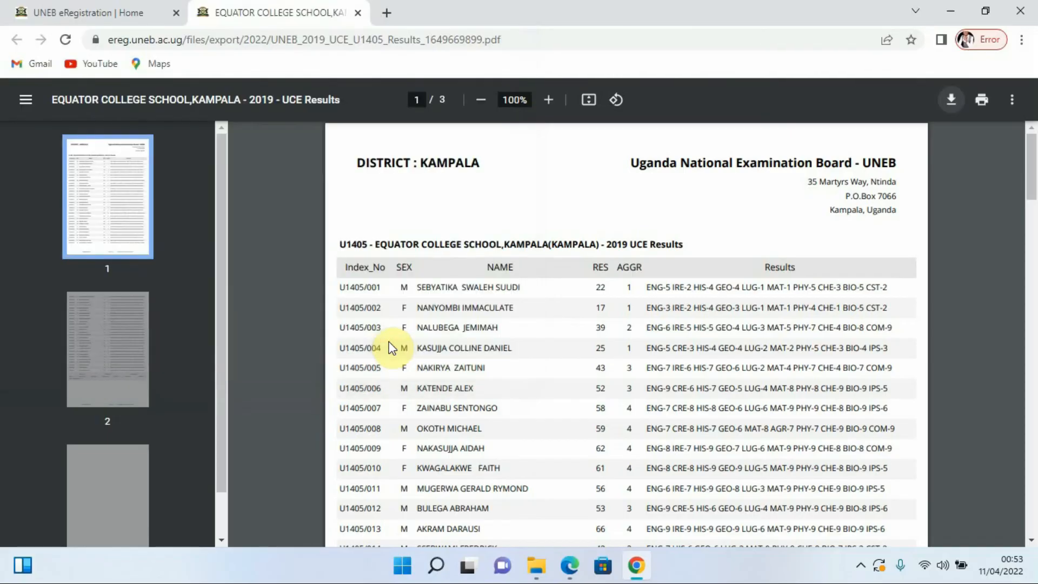
# Use Show in folder to reveal the downloaded results PDF in File Explorer
pyautogui.click(951, 99)
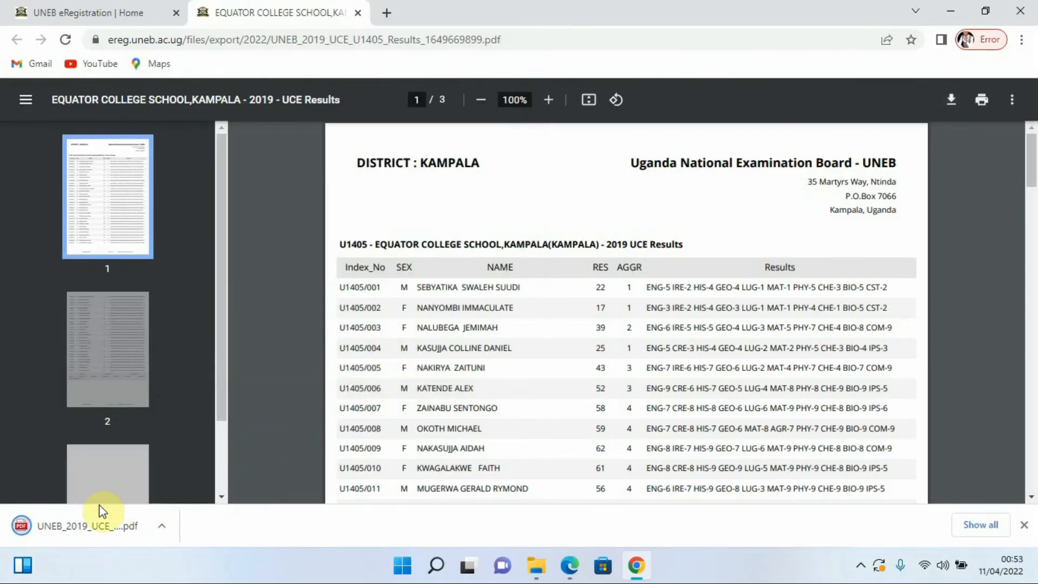
pyautogui.moveTo(53, 530)
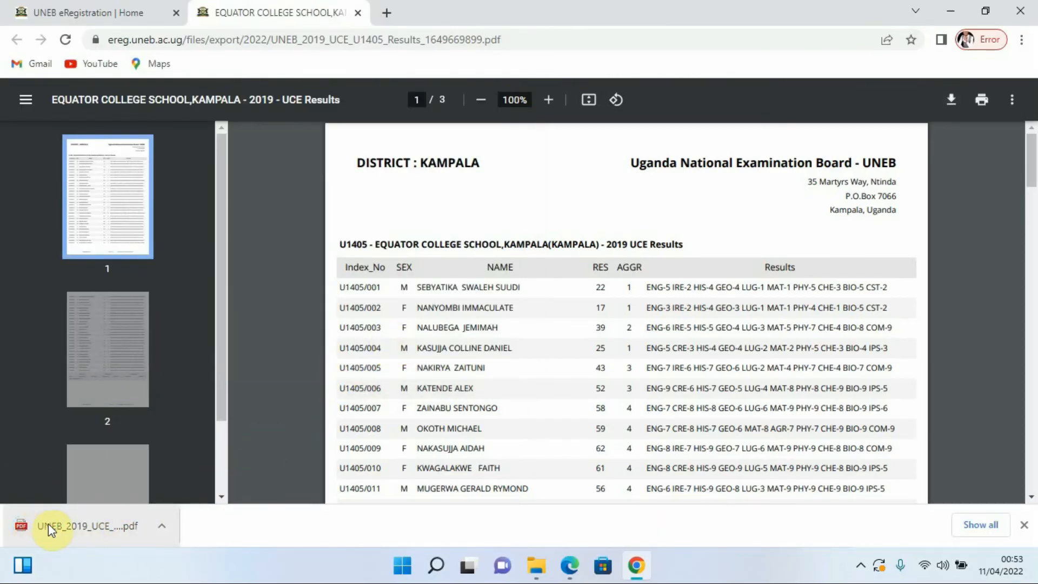
pyautogui.click(162, 525)
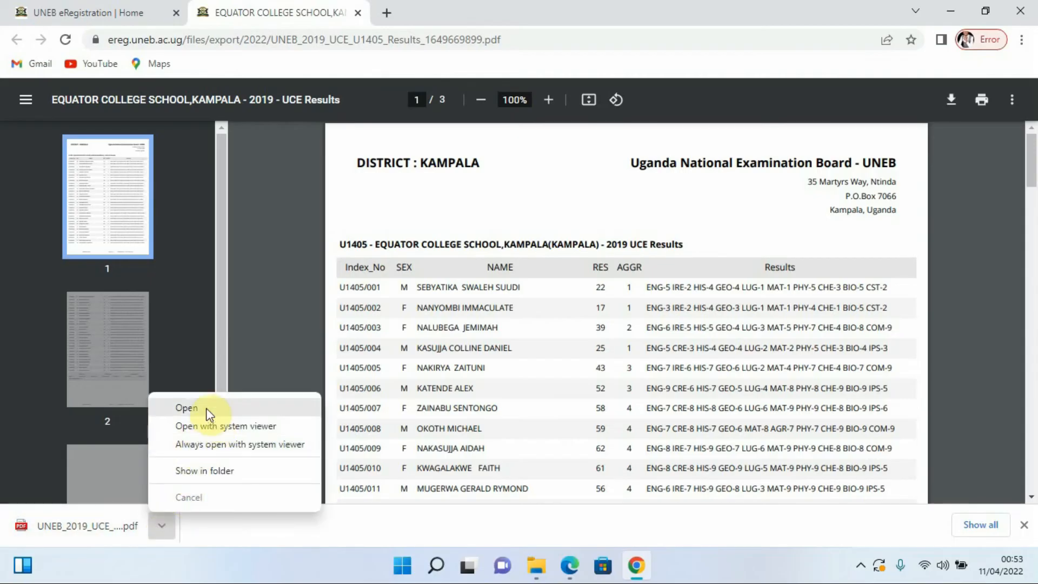
pyautogui.moveTo(187, 475)
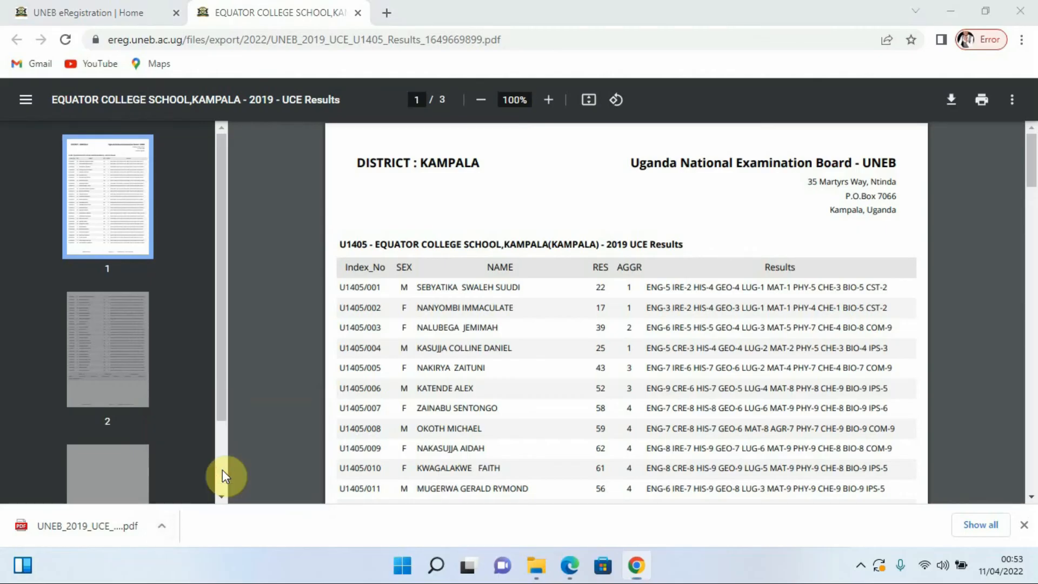
pyautogui.click(535, 566)
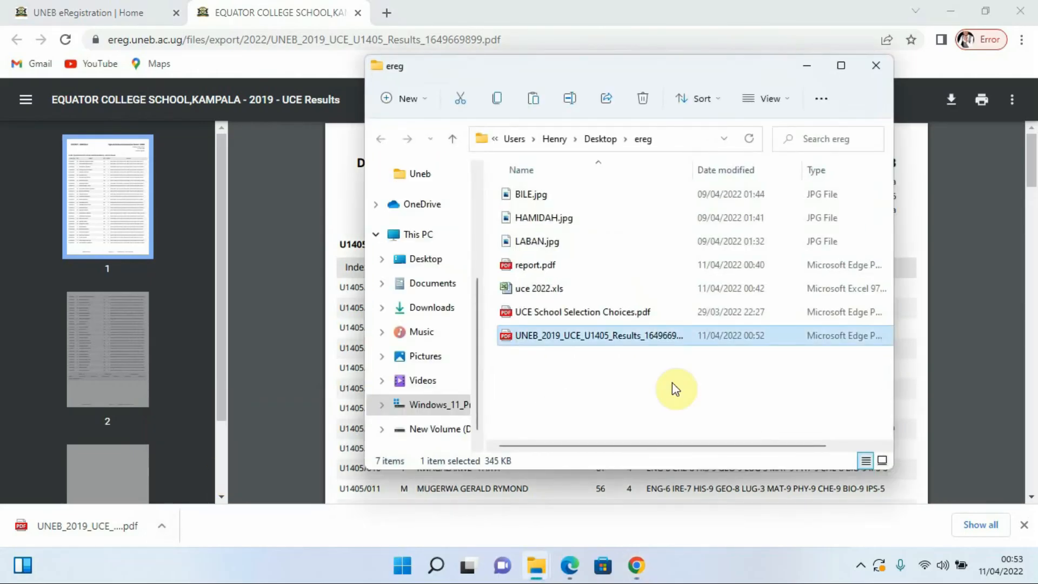
pyautogui.moveTo(602, 341)
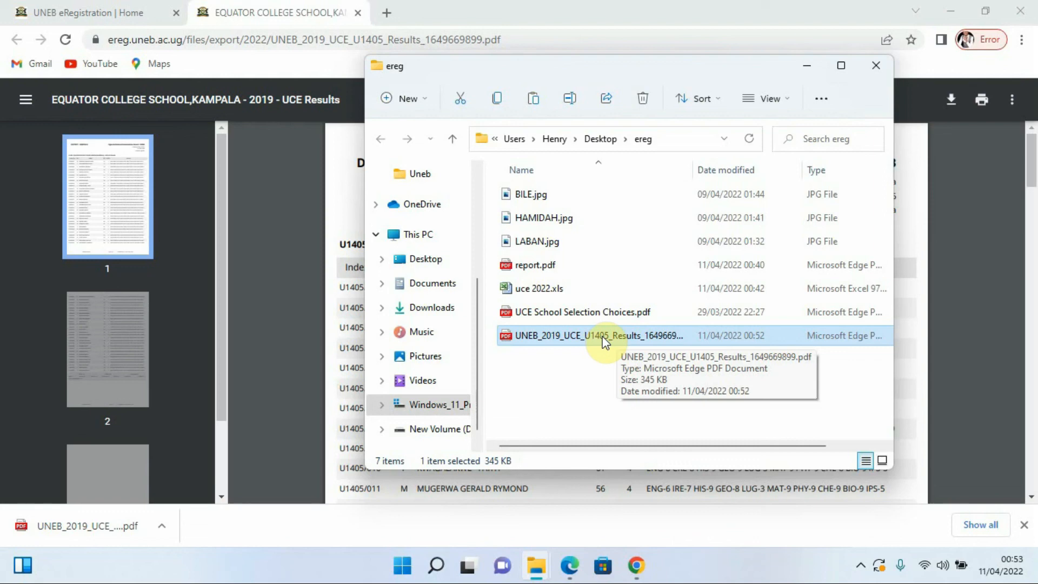
pyautogui.moveTo(581, 319)
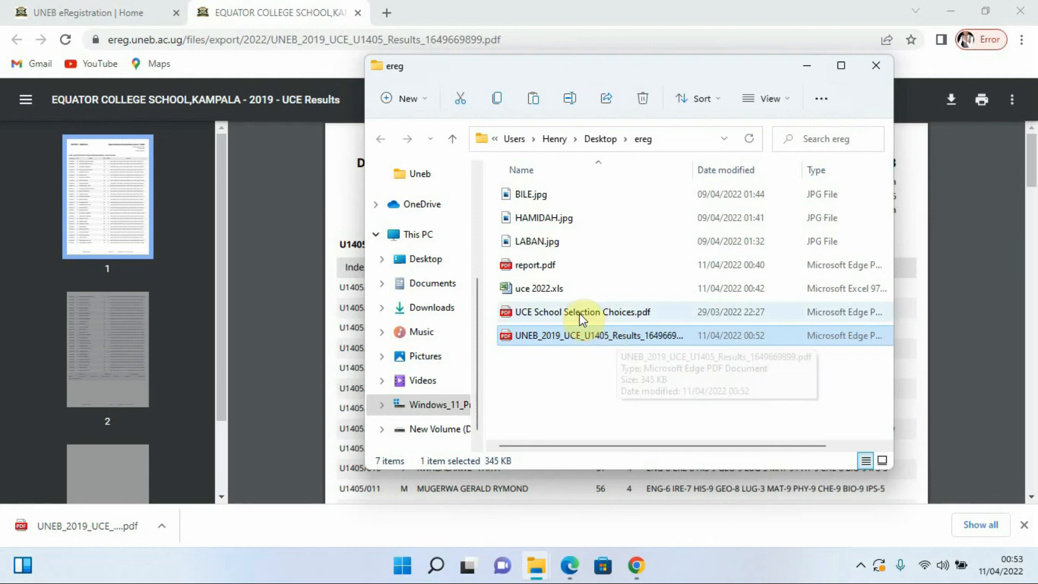
pyautogui.moveTo(581, 312)
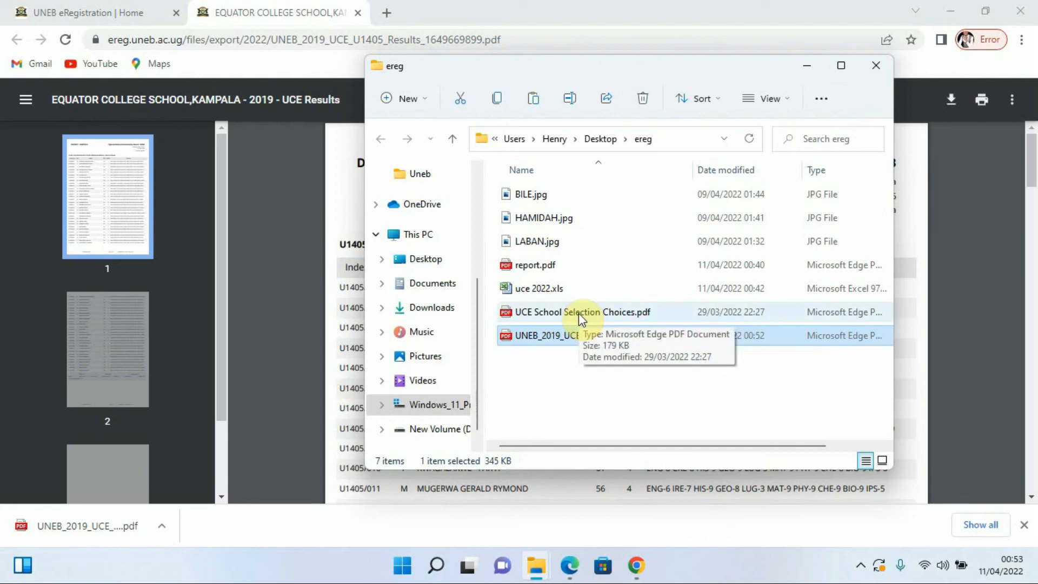